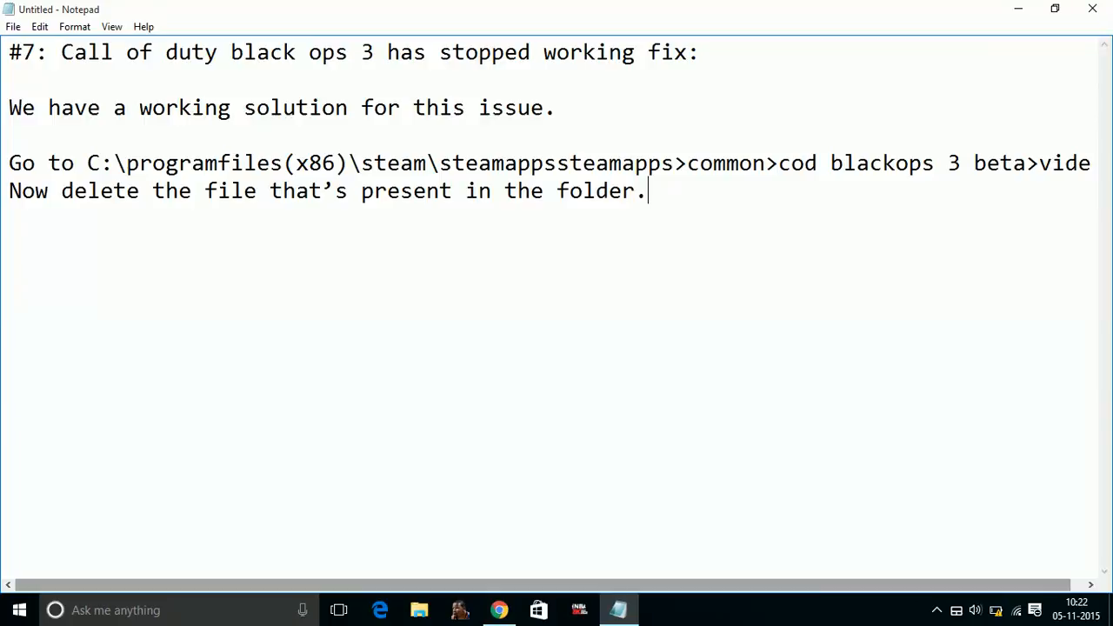
mouse_move(452, 213)
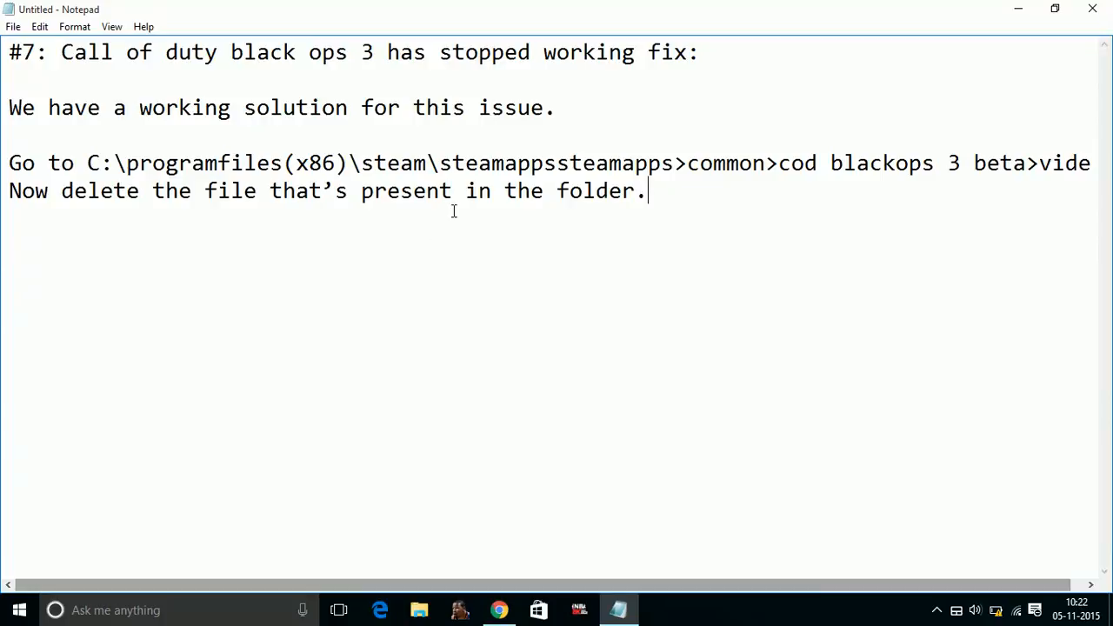
Step: Select the Steam game folder path and the sentence about deleting the file
left_click_drag(87, 163, 536, 189)
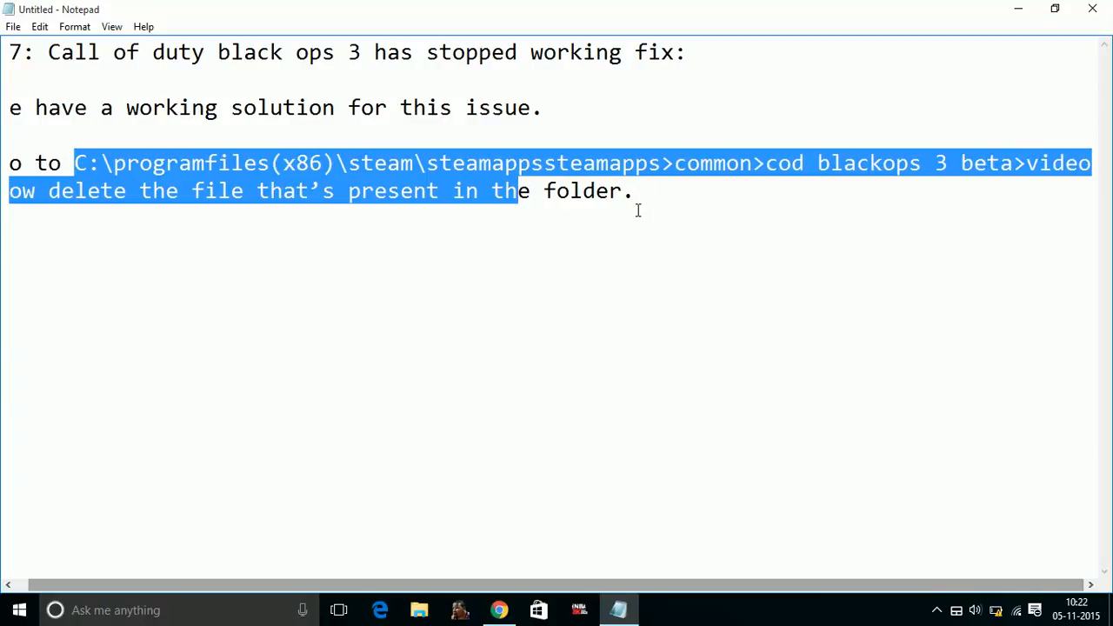
mouse_move(897, 178)
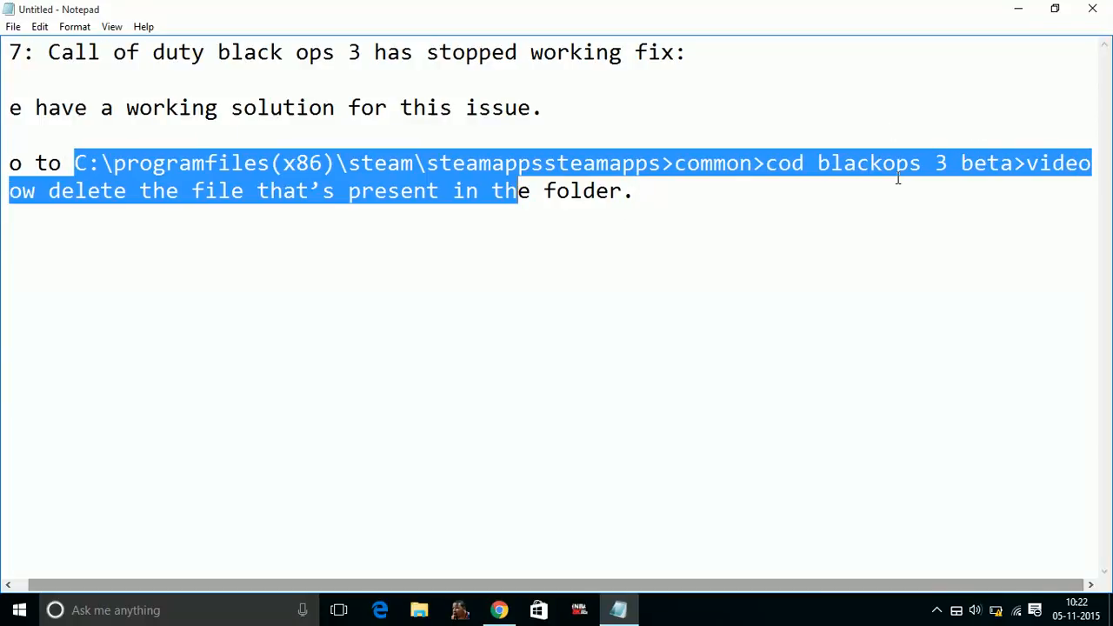